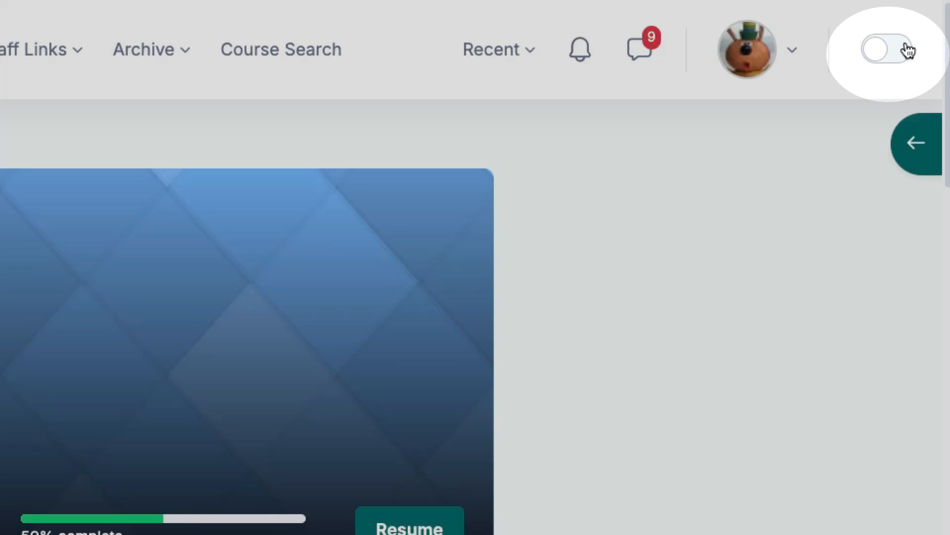
Enable Edit mode and move down to the Assessment & Feedback section to add a Turnitin Assignment 2.
{"action": "left_click", "coordinate": [884, 49]}
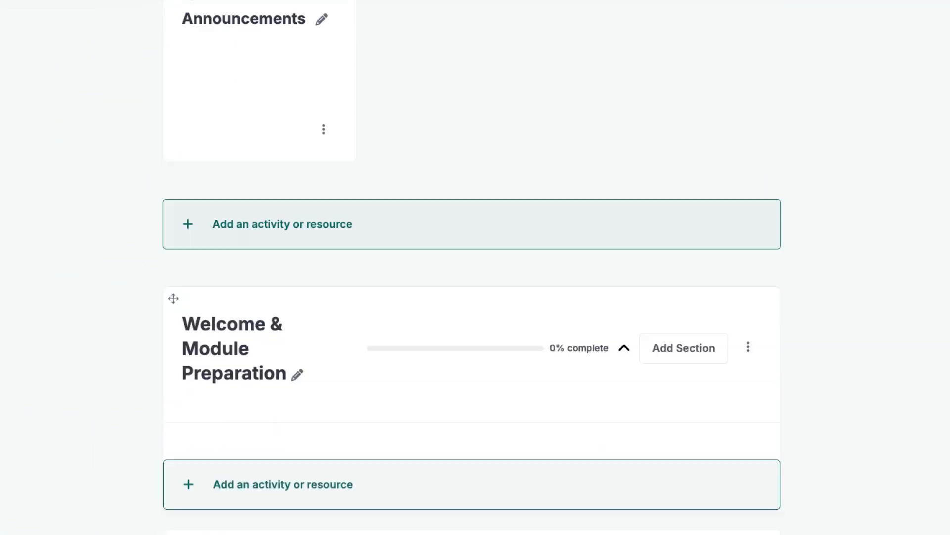
{"action": "scroll", "scroll_direction": "down", "scroll_amount": 3}
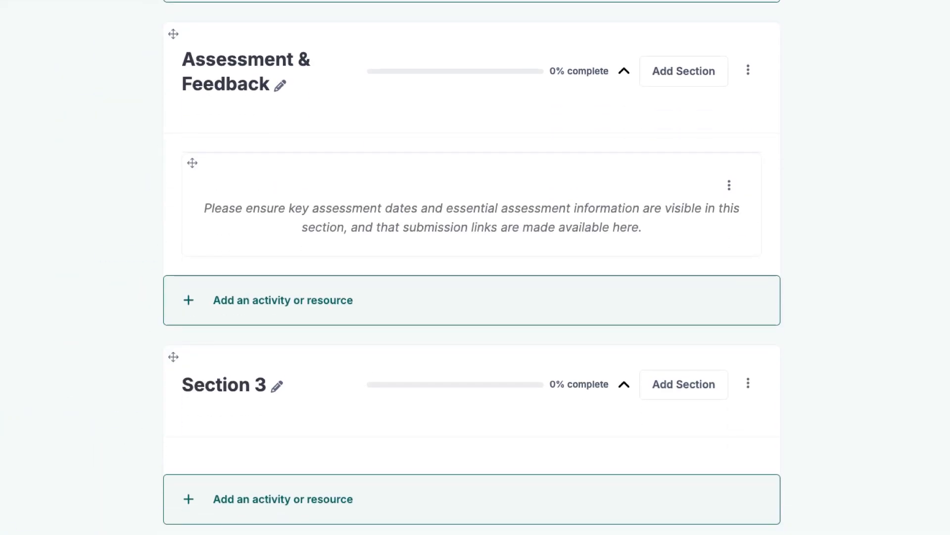
{"action": "mouse_move", "coordinate": [431, 299]}
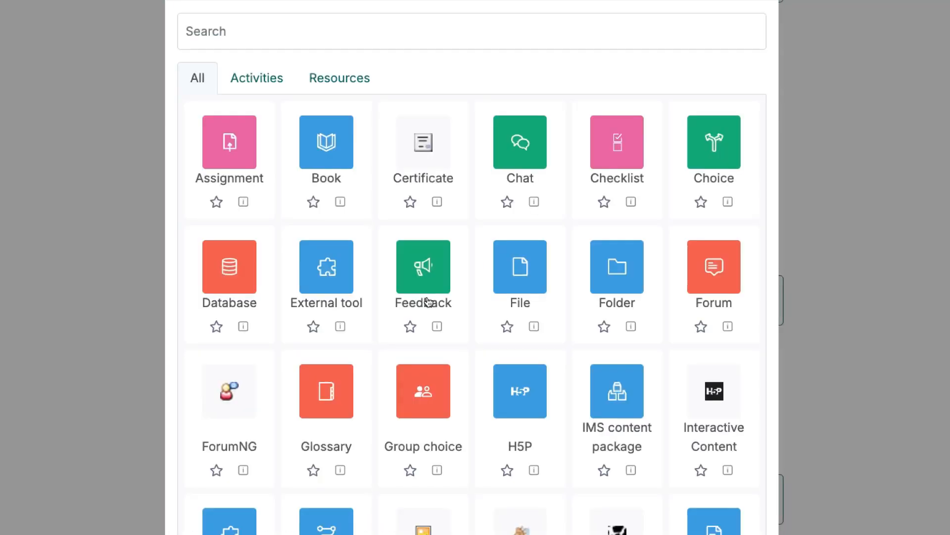
{"action": "scroll", "scroll_direction": "down", "scroll_amount": 3}
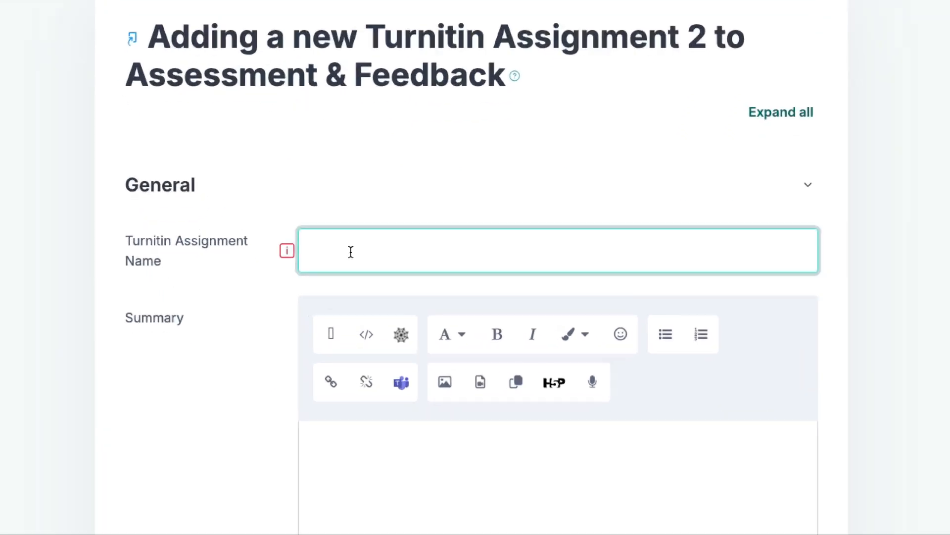
Name the assignment '2000 word essay, due 18th Oct' and keep Number of Parts at 3.
{"action": "type", "text": "2000 two"}
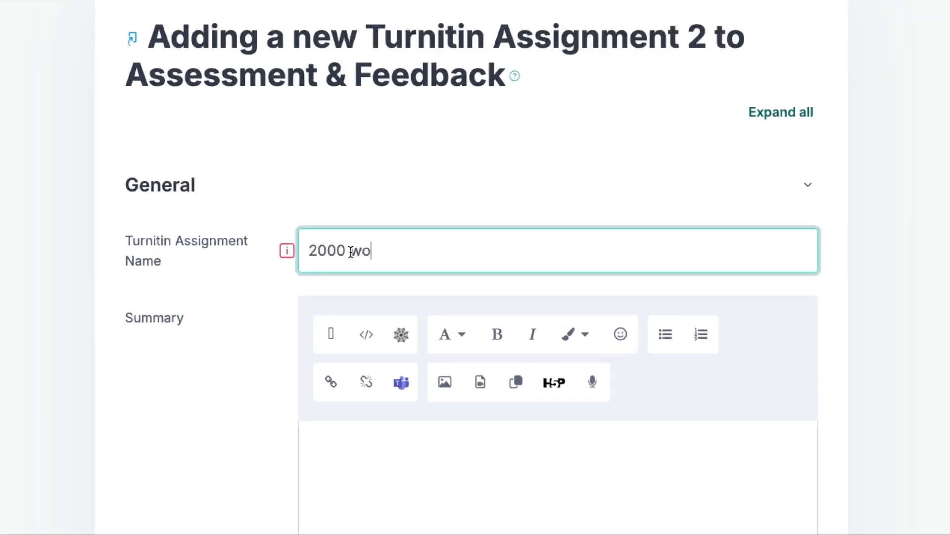
{"action": "type", "text": "rd essay, due"}
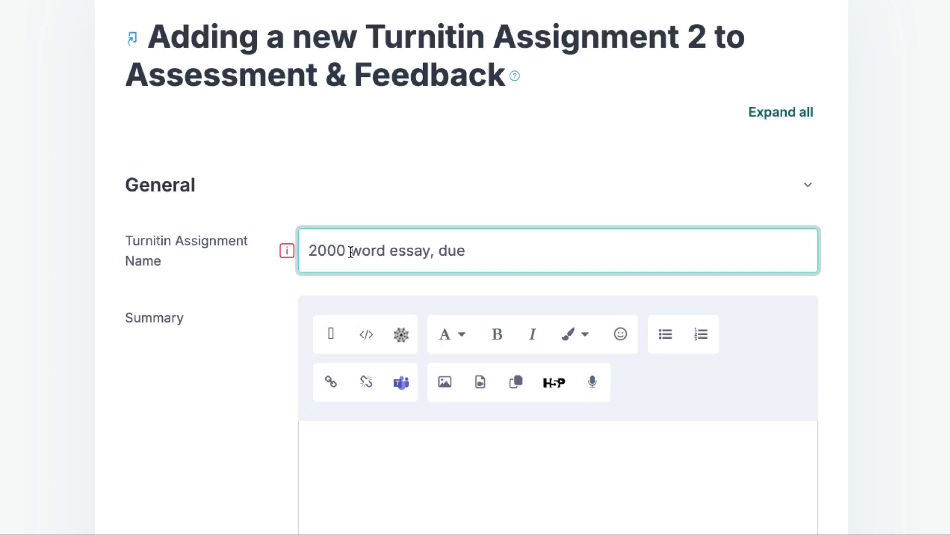
{"action": "type", "text": "18th Oct"}
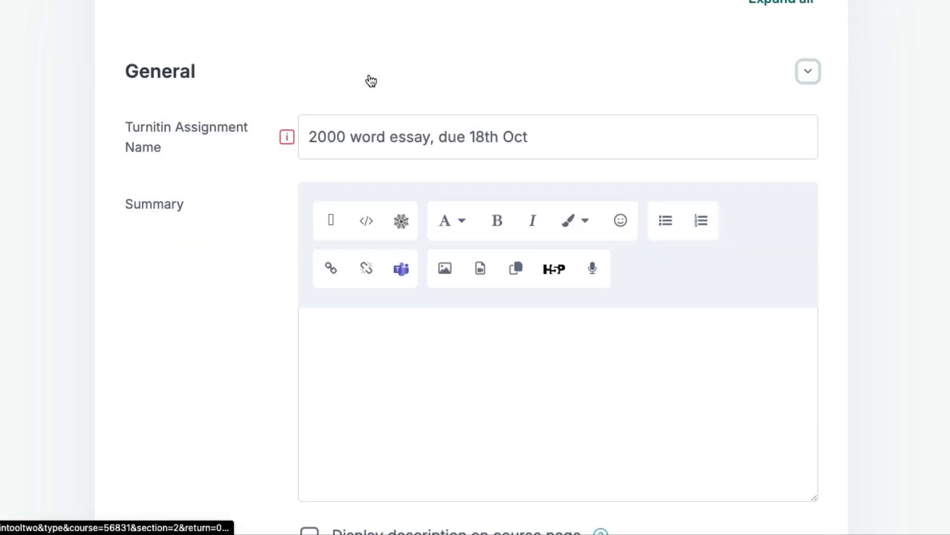
{"action": "scroll", "scroll_direction": "down", "scroll_amount": 3}
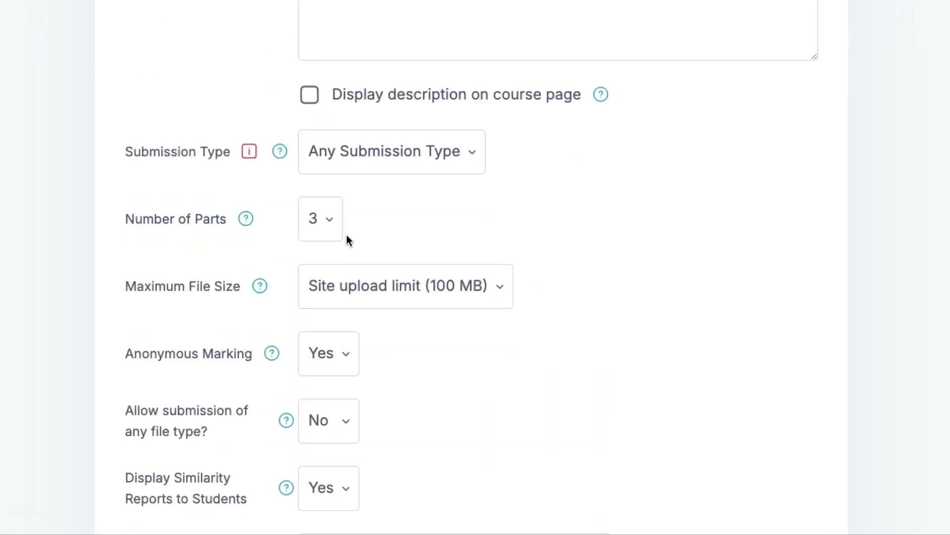
{"action": "left_click", "coordinate": [319, 218]}
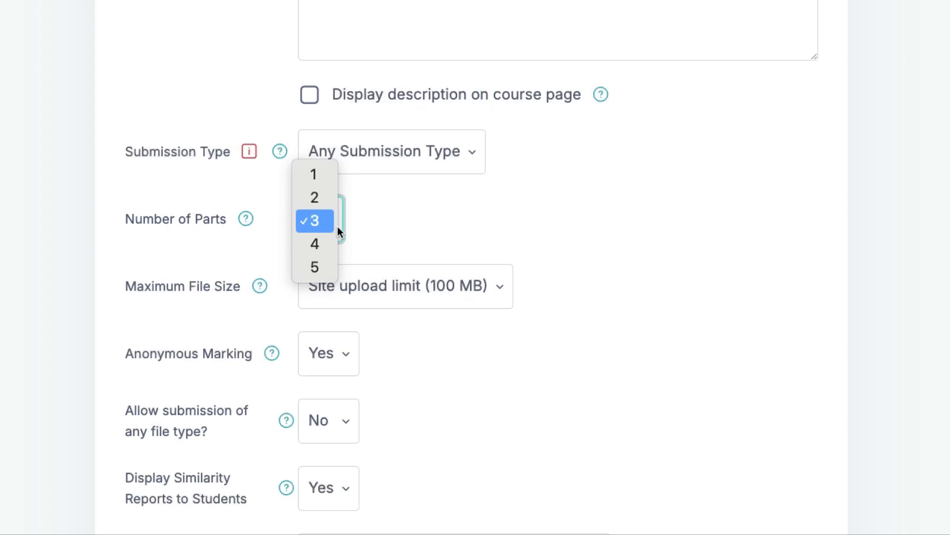
{"action": "left_click", "coordinate": [313, 221]}
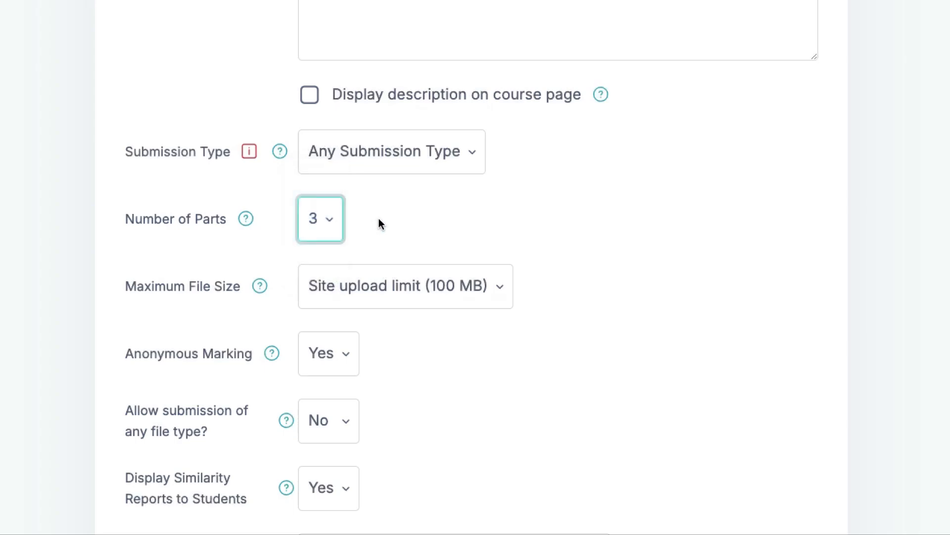
Name Part 1 'On Time' with due date 18 October 2024 at 14:00.
{"action": "scroll", "scroll_direction": "down", "scroll_amount": 3}
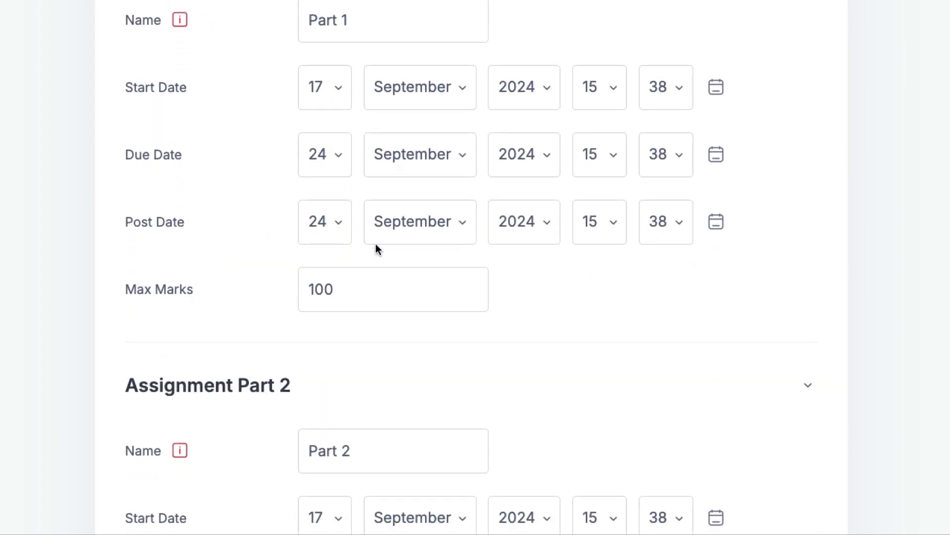
{"action": "scroll", "scroll_direction": "up", "scroll_amount": 3}
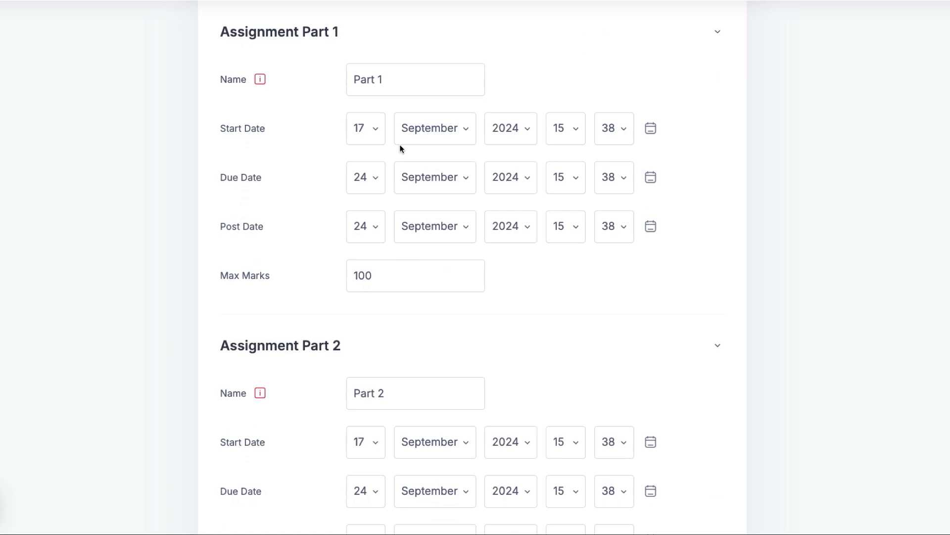
{"action": "left_click", "coordinate": [415, 79]}
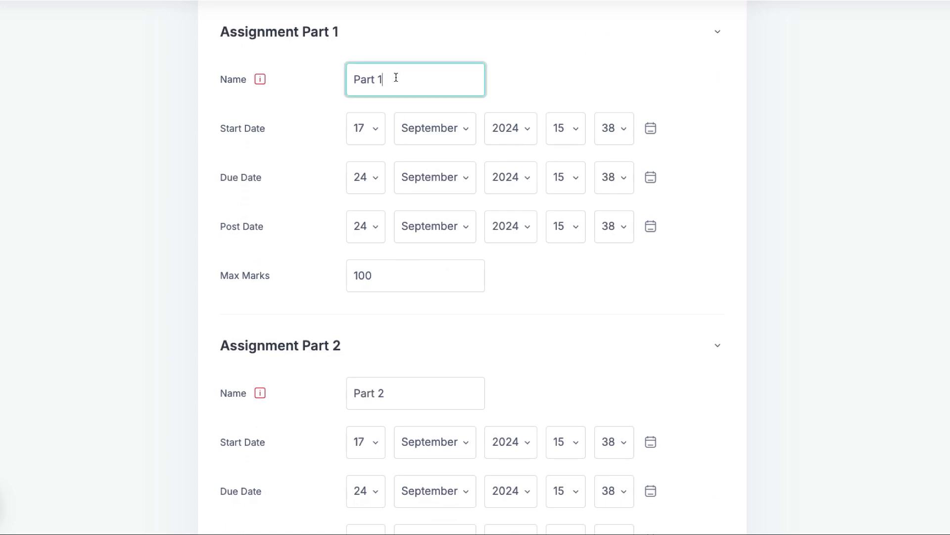
{"action": "type", "text": "On Time"}
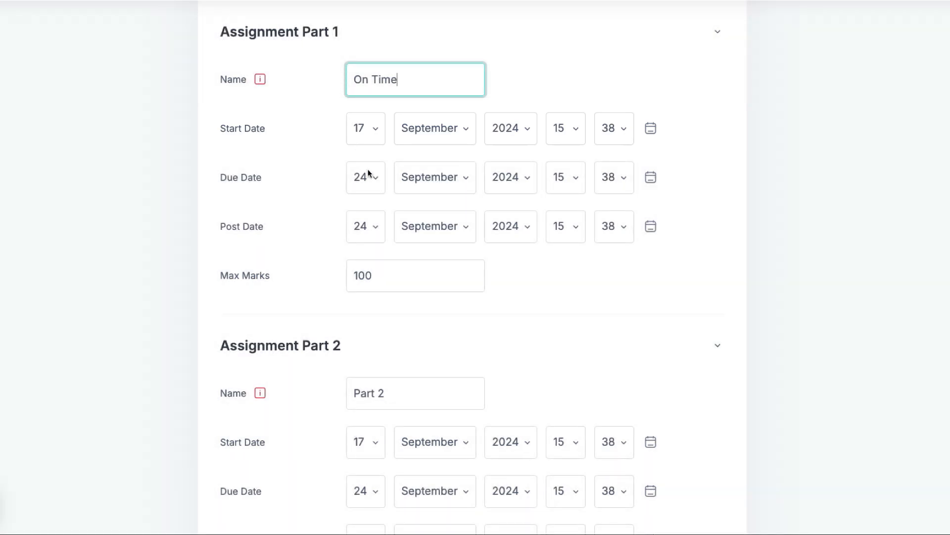
{"action": "left_click", "coordinate": [361, 177]}
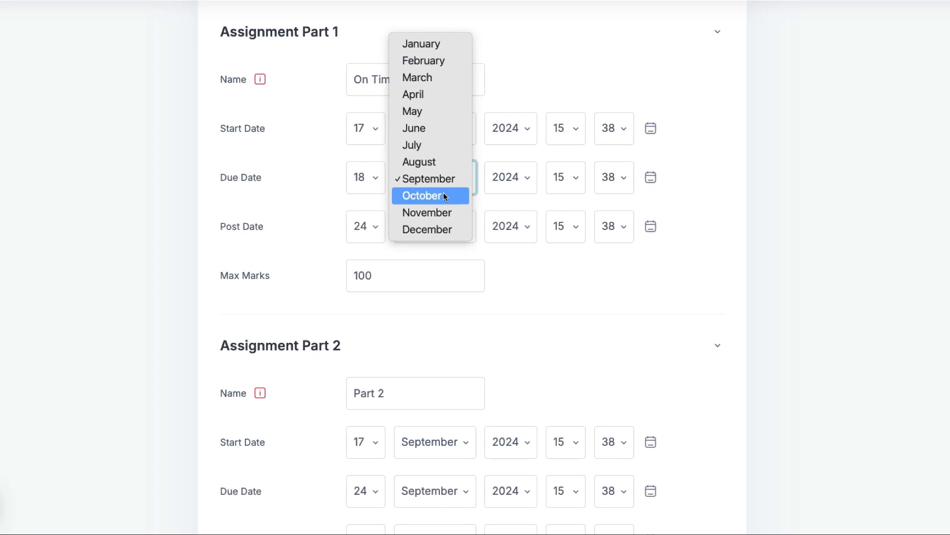
{"action": "left_click", "coordinate": [422, 195]}
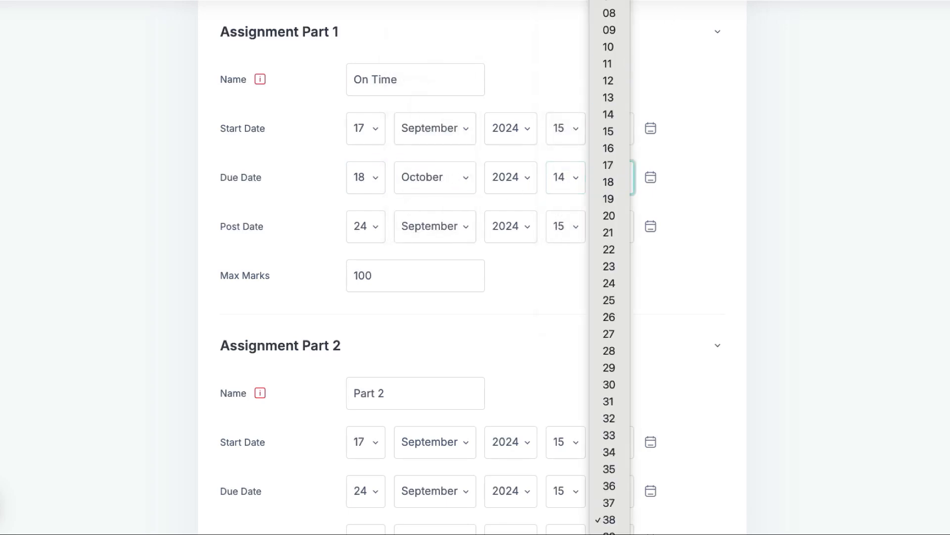
{"action": "left_click", "coordinate": [609, 182]}
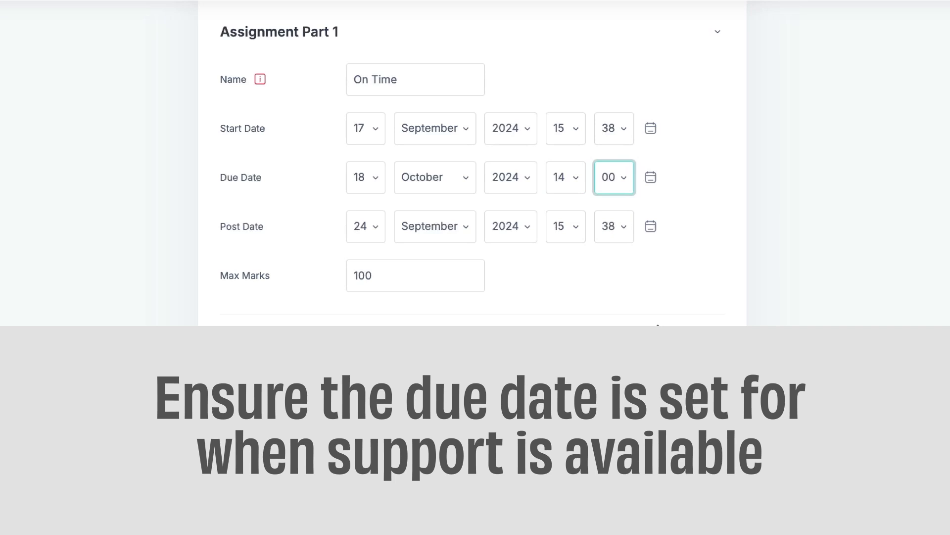
Set Part 1's post date to 1 December 2024 at 14:00.
{"action": "scroll", "scroll_direction": "down", "scroll_amount": 3}
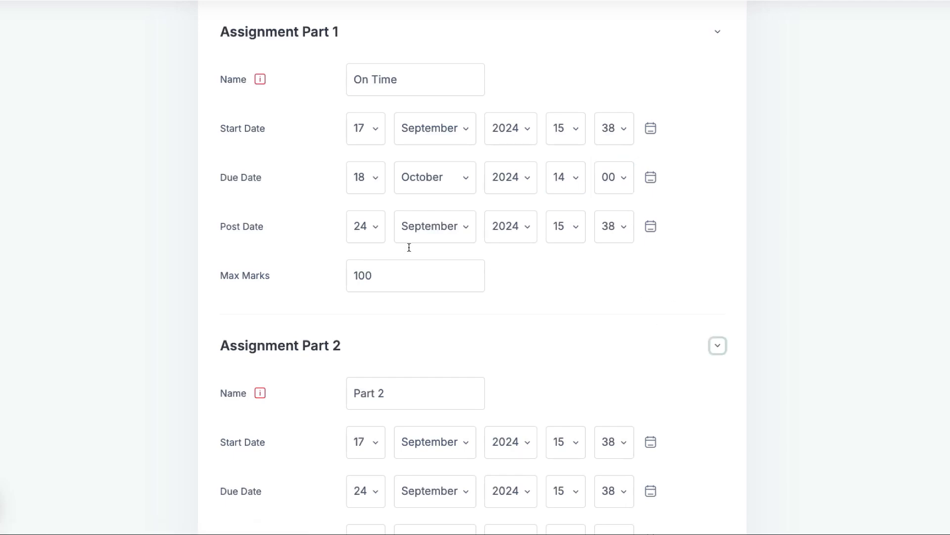
{"action": "left_click", "coordinate": [362, 225]}
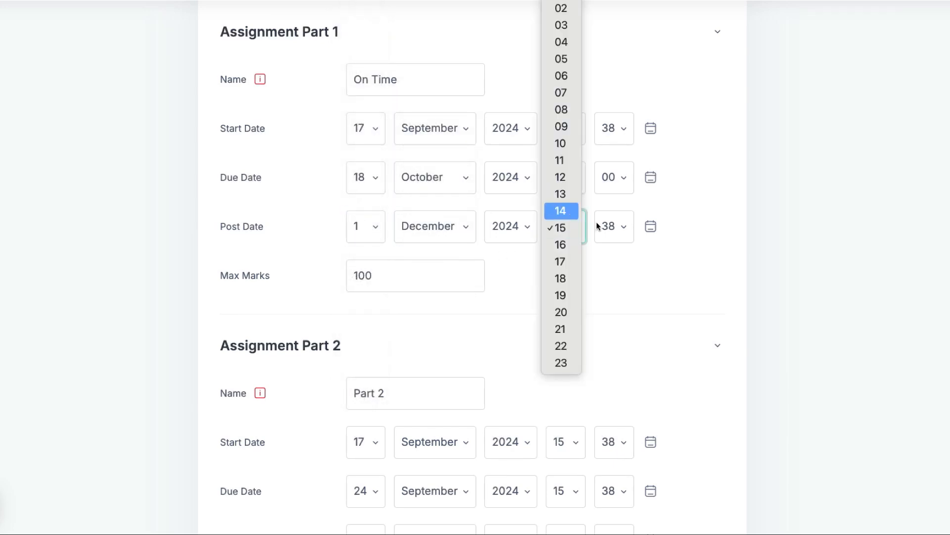
{"action": "left_click", "coordinate": [560, 210]}
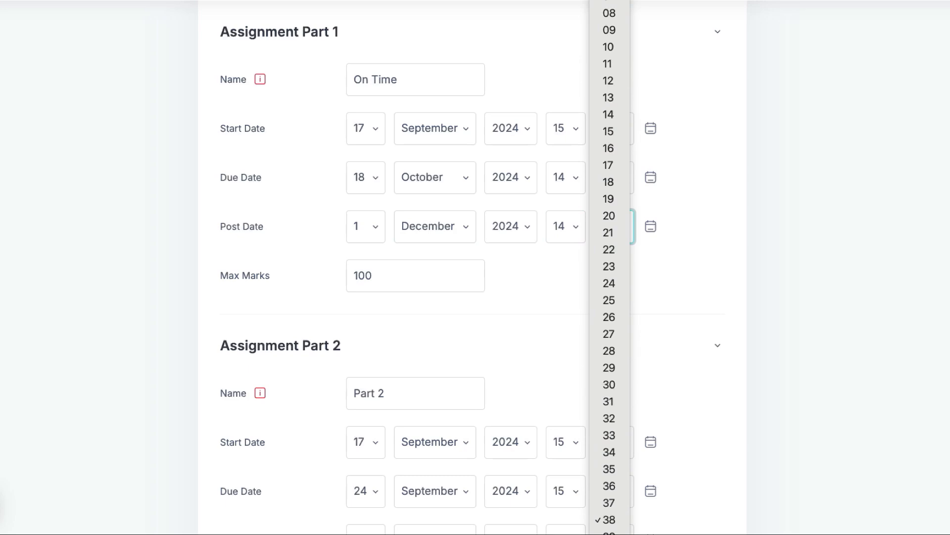
{"action": "left_click", "coordinate": [608, 519]}
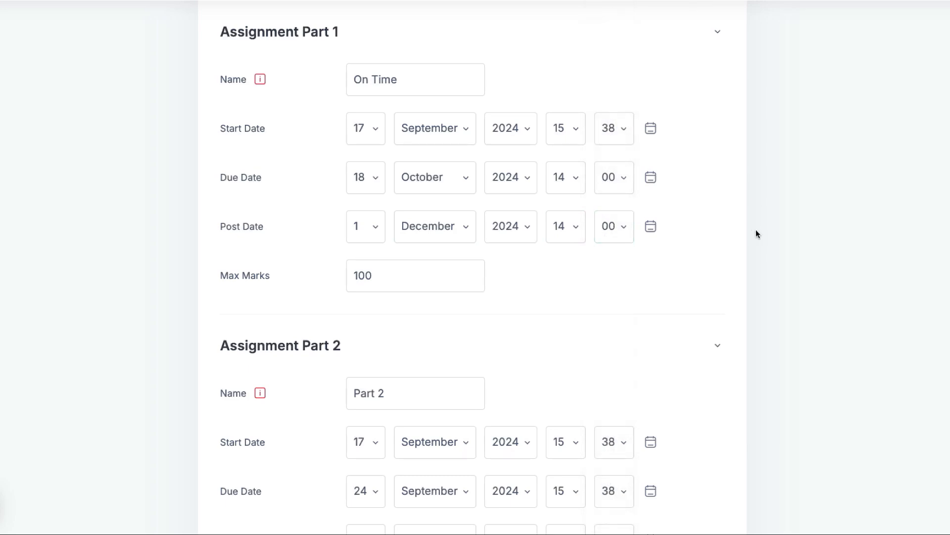
{"action": "scroll", "scroll_direction": "down", "scroll_amount": 3}
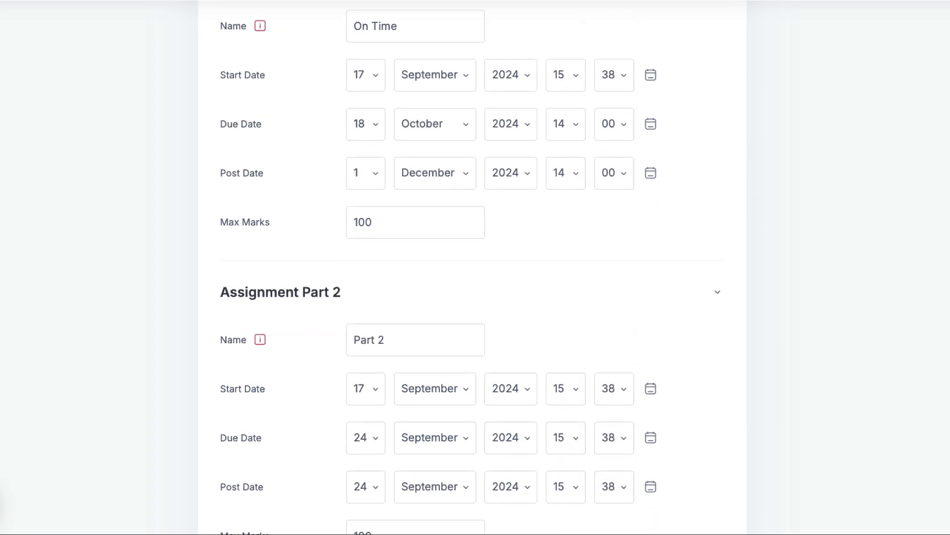
{"action": "scroll", "scroll_direction": "down", "scroll_amount": 3}
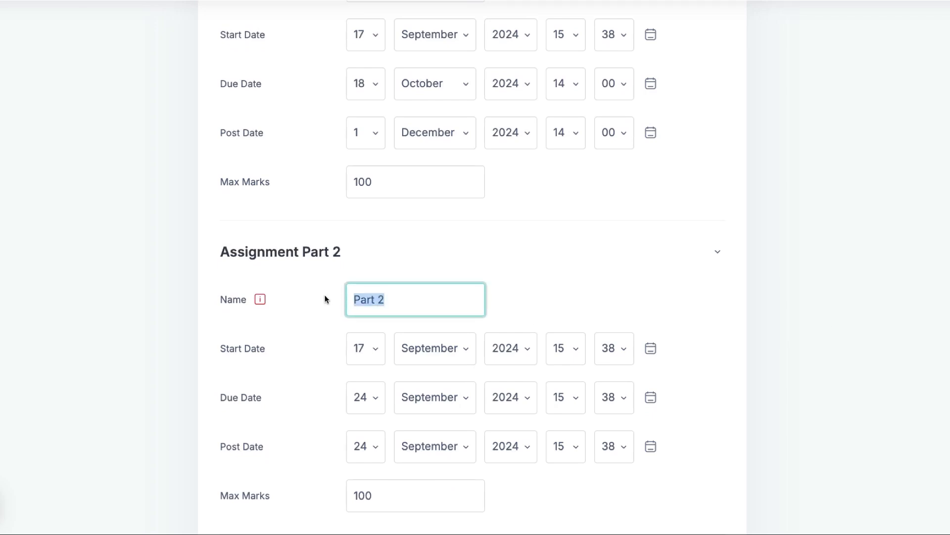
Name Part 2 'Up to 7 days submission' starting 18 October 2024 at 14:00.
{"action": "type", "text": "Up to"}
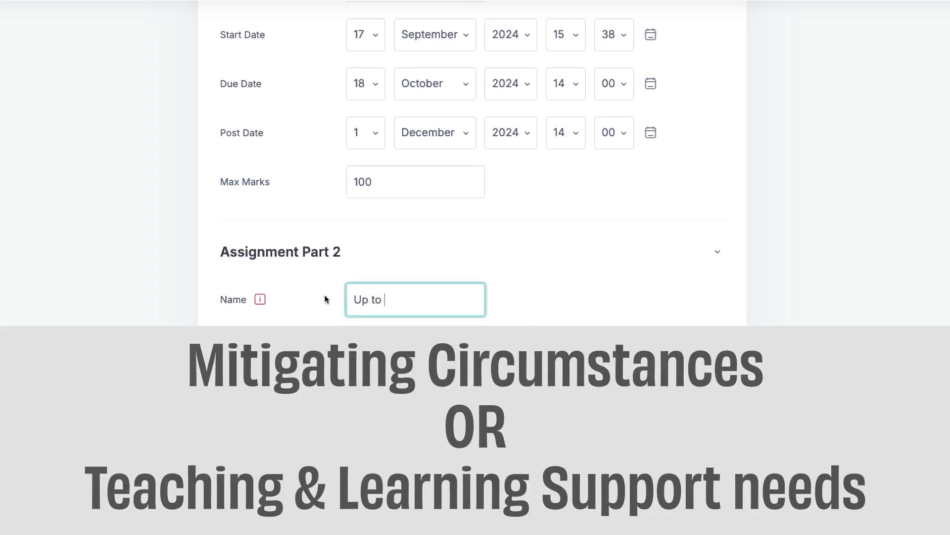
{"action": "type", "text": "7 days subm"}
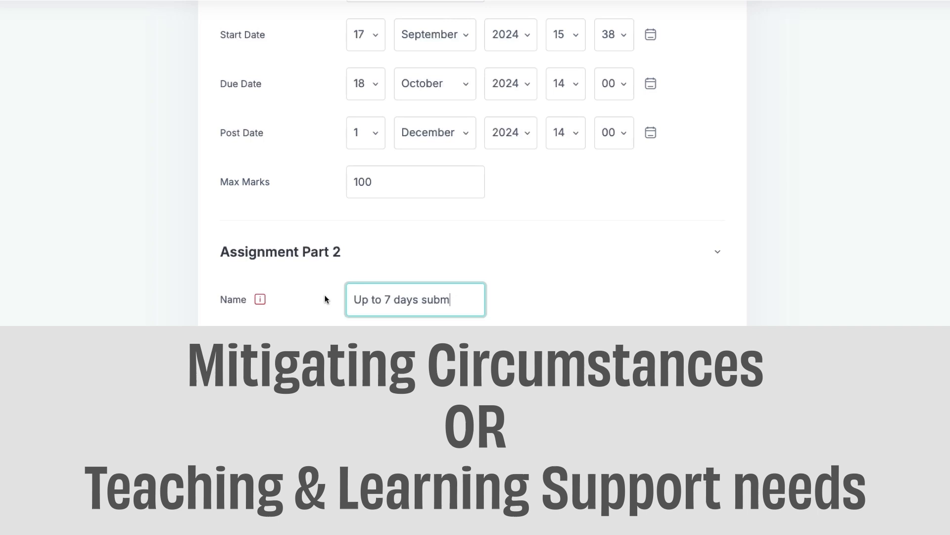
{"action": "type", "text": "ission"}
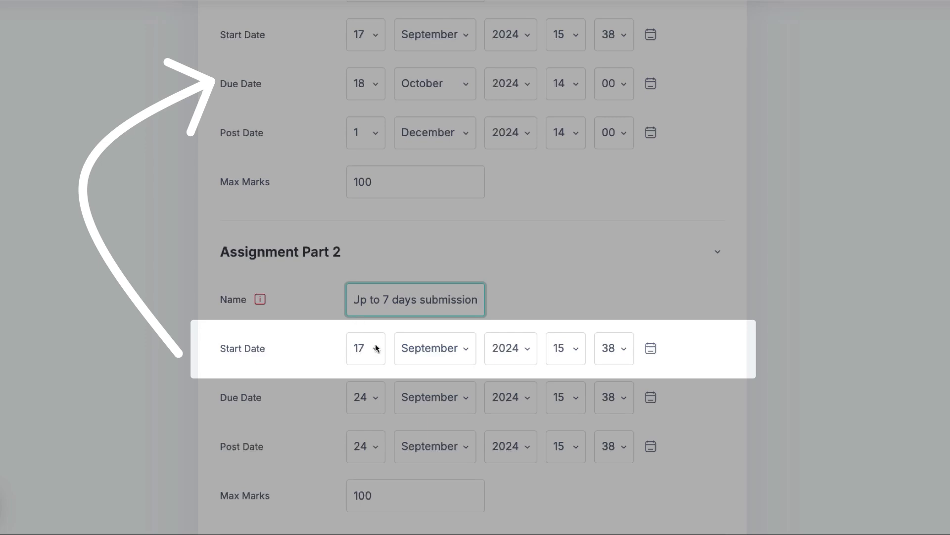
{"action": "left_click", "coordinate": [365, 348]}
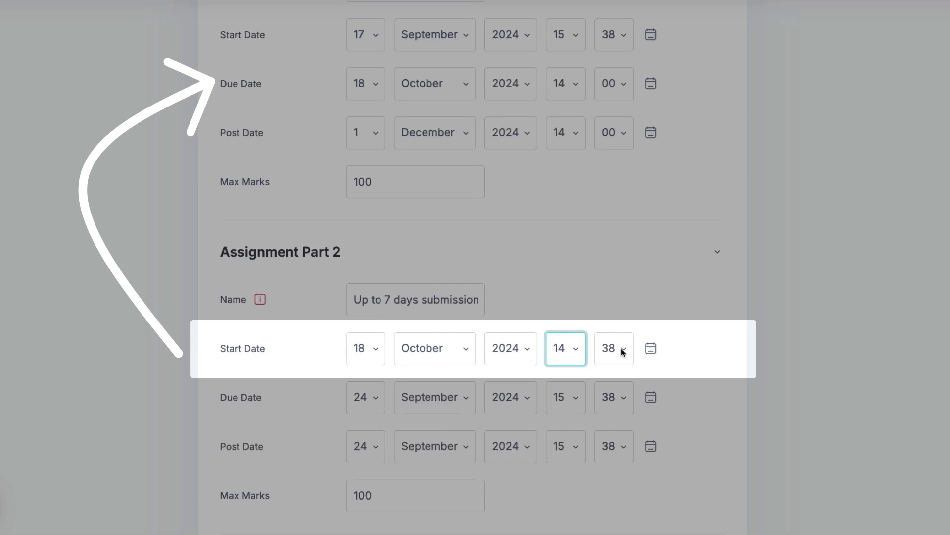
{"action": "left_click", "coordinate": [614, 347]}
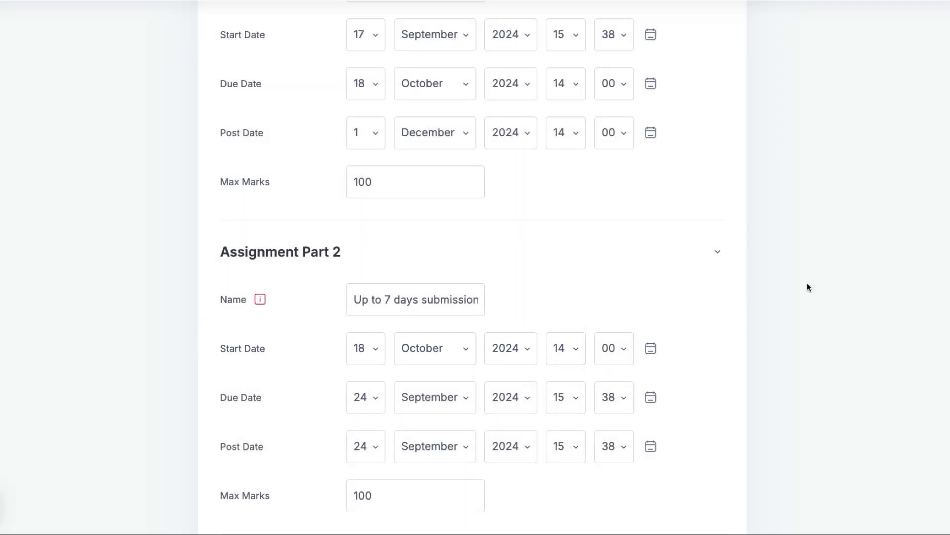
Make Part 2 due 25 October at 14:00, posting 1 December, with Max Marks 0.
{"action": "left_click", "coordinate": [366, 397]}
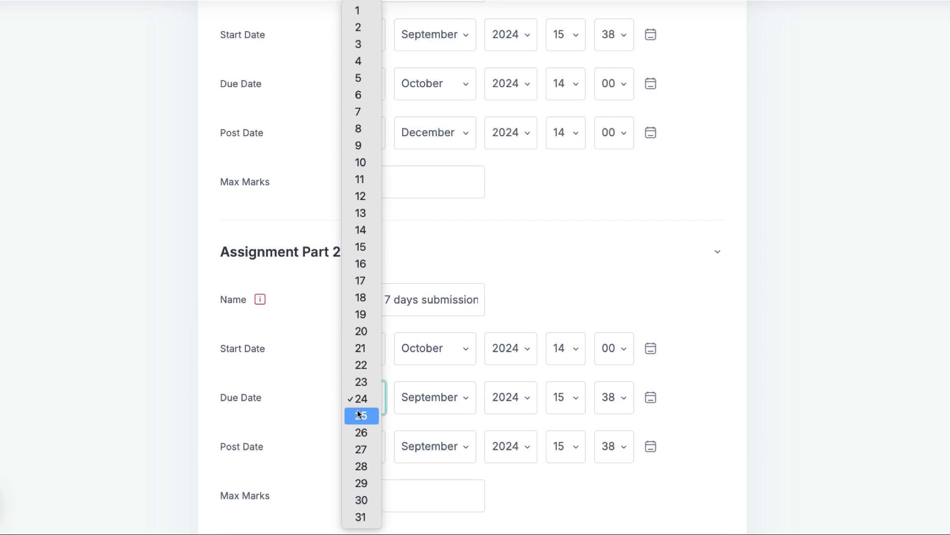
{"action": "left_click", "coordinate": [360, 414]}
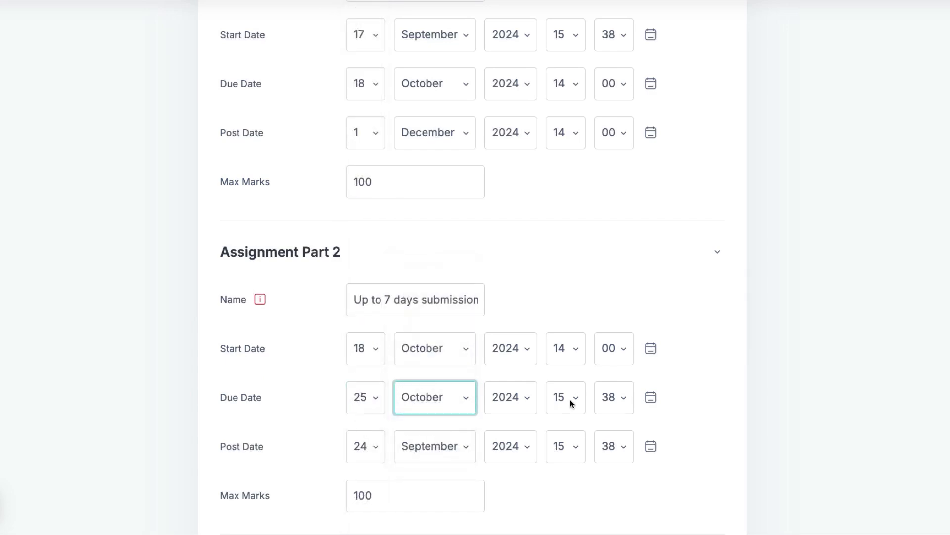
{"action": "left_click", "coordinate": [608, 398]}
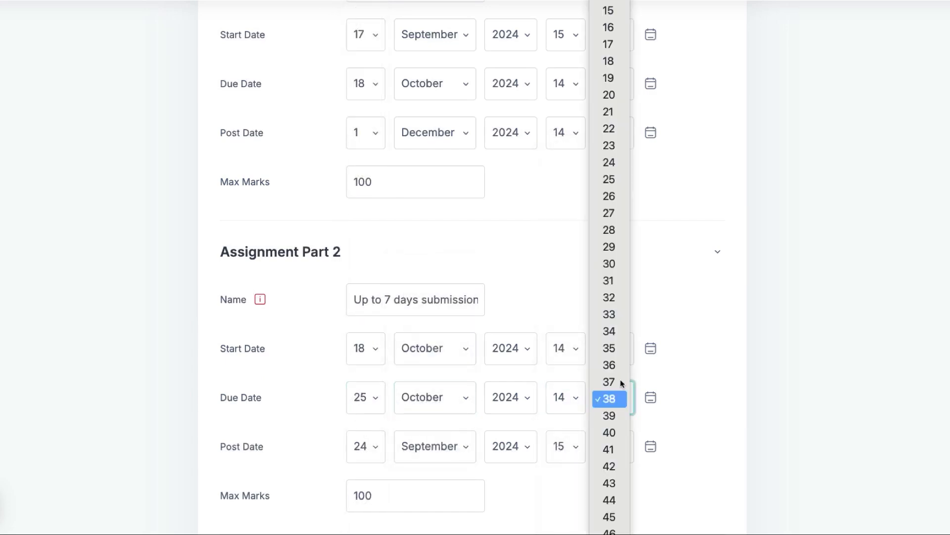
{"action": "left_click", "coordinate": [608, 398]}
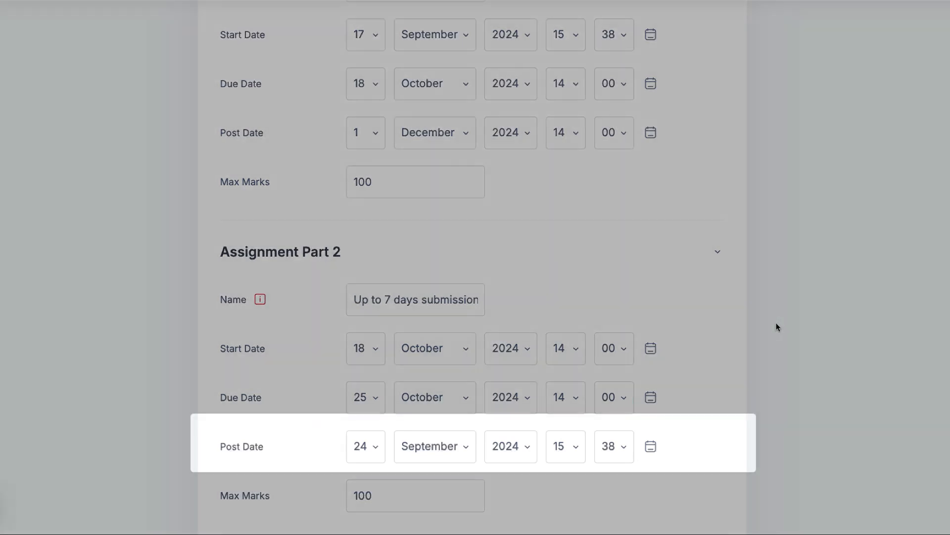
{"action": "left_click", "coordinate": [433, 446]}
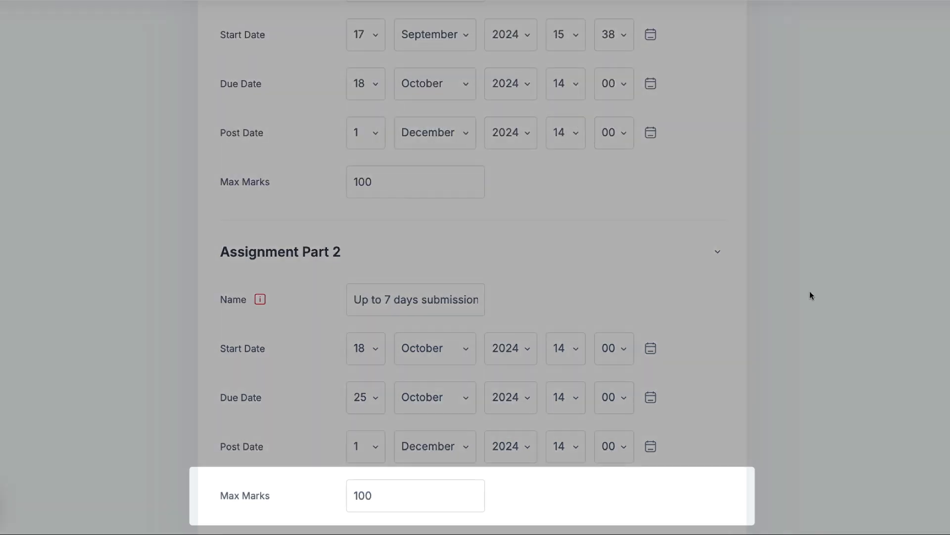
{"action": "left_click", "coordinate": [415, 495]}
{"action": "type", "text": "0"}
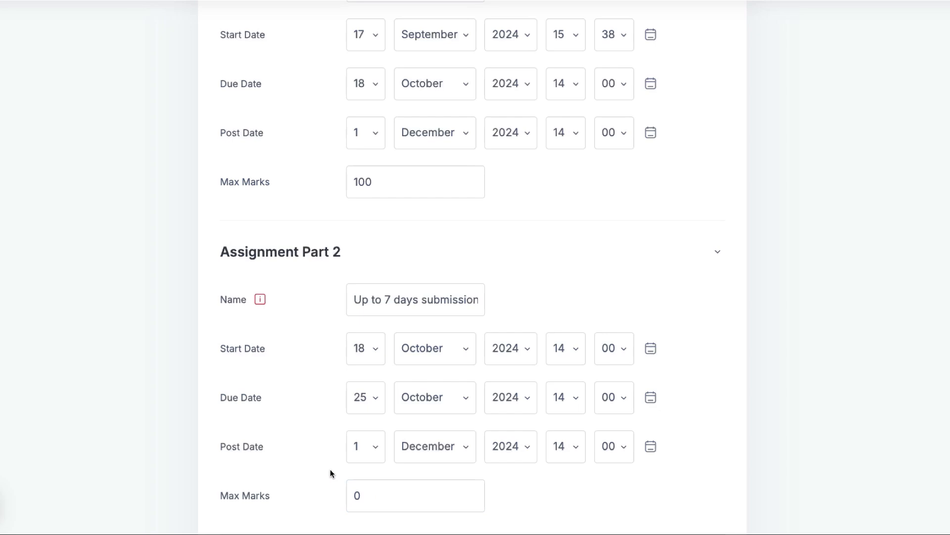
{"action": "scroll", "scroll_direction": "down", "scroll_amount": 3}
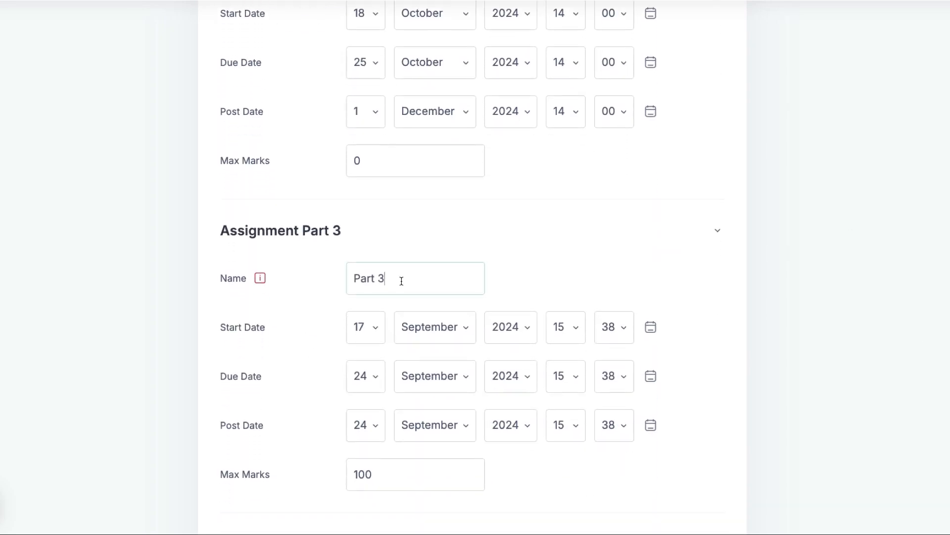
Name Part 3 'Up to 14 days submission' starting 25 October 2024 at 14:00.
{"action": "type", "text": "Up to 1"}
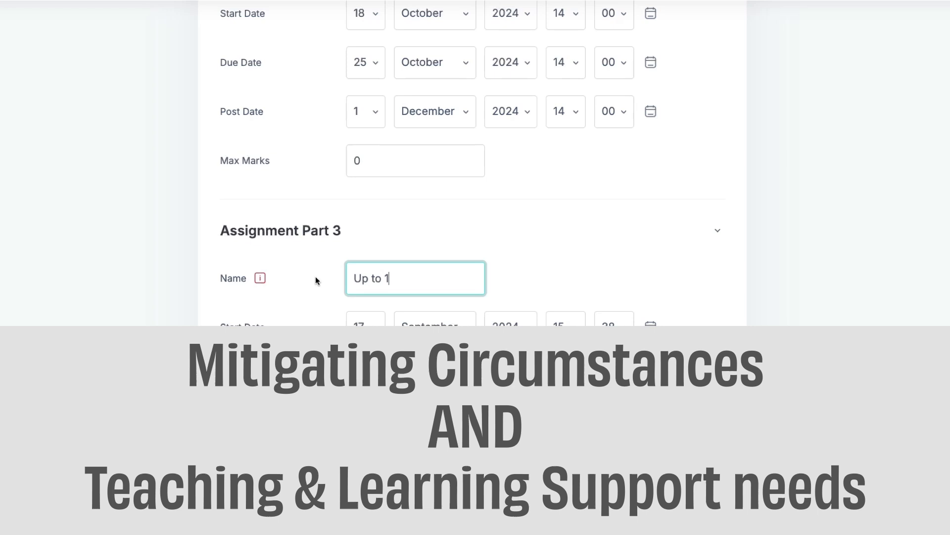
{"action": "type", "text": "4 days submis"}
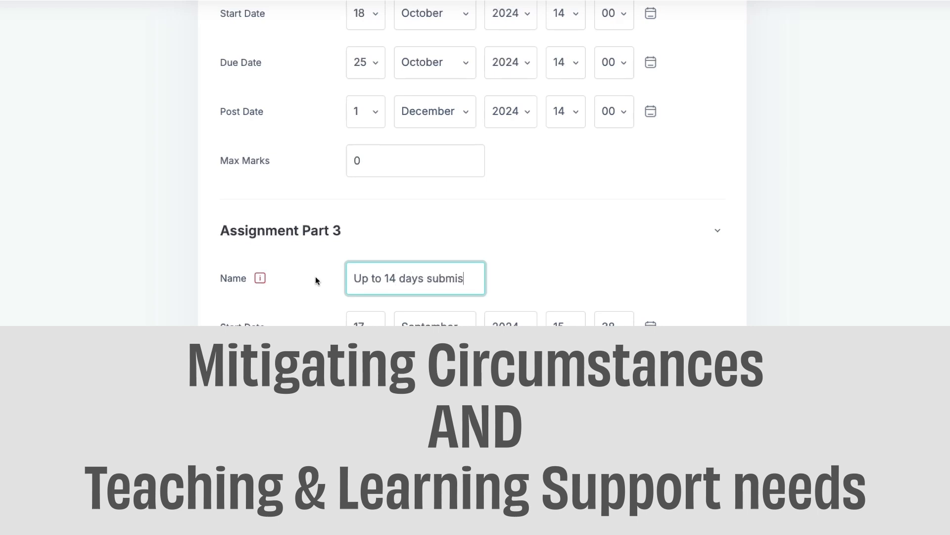
{"action": "type", "text": "sion"}
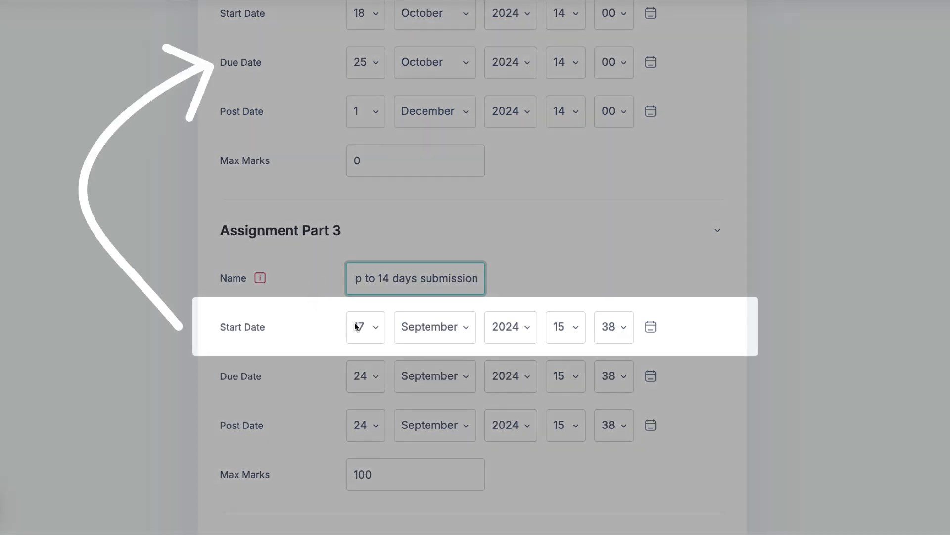
{"action": "left_click", "coordinate": [433, 327]}
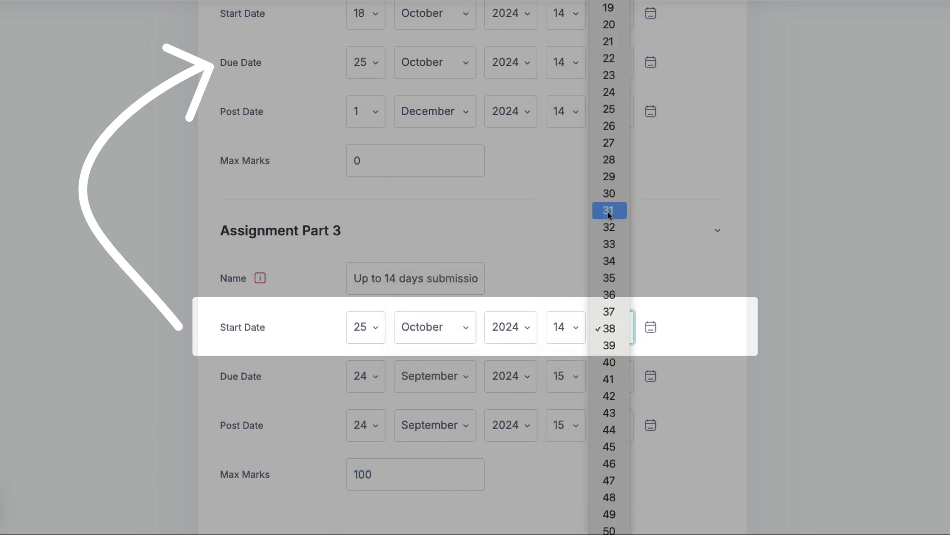
{"action": "left_click", "coordinate": [609, 328]}
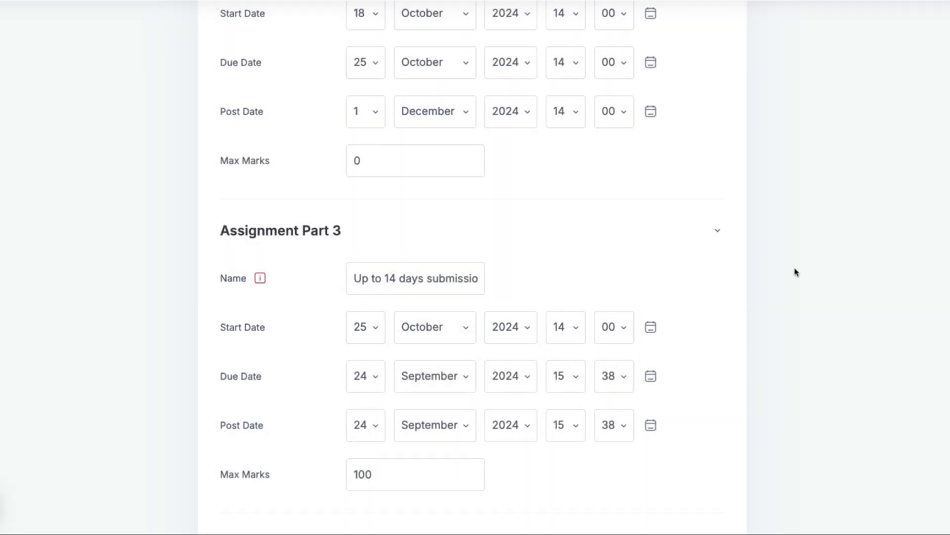
Make Part 3 due 1 November at 14:00, posting 1 December, with Max Marks 0.
{"action": "left_click", "coordinate": [365, 376]}
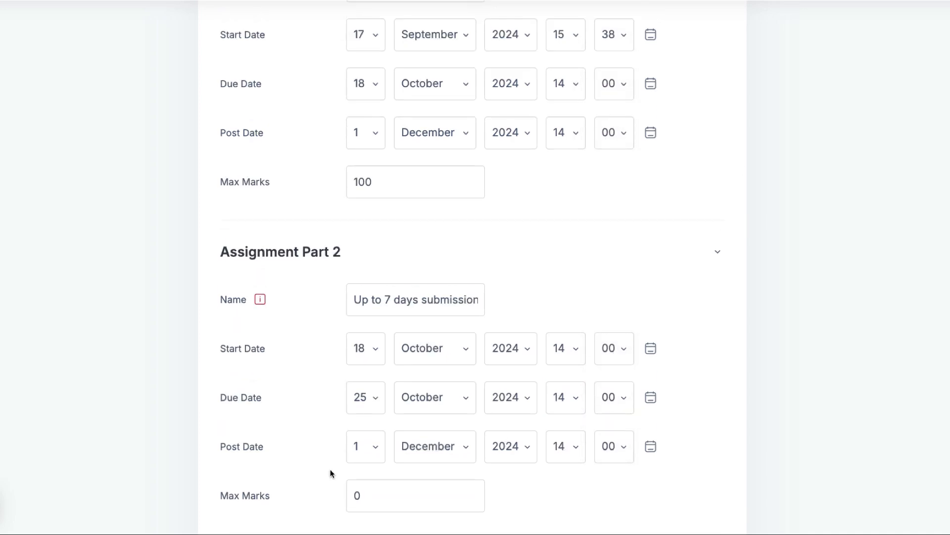
{"action": "scroll", "scroll_direction": "down", "scroll_amount": 3}
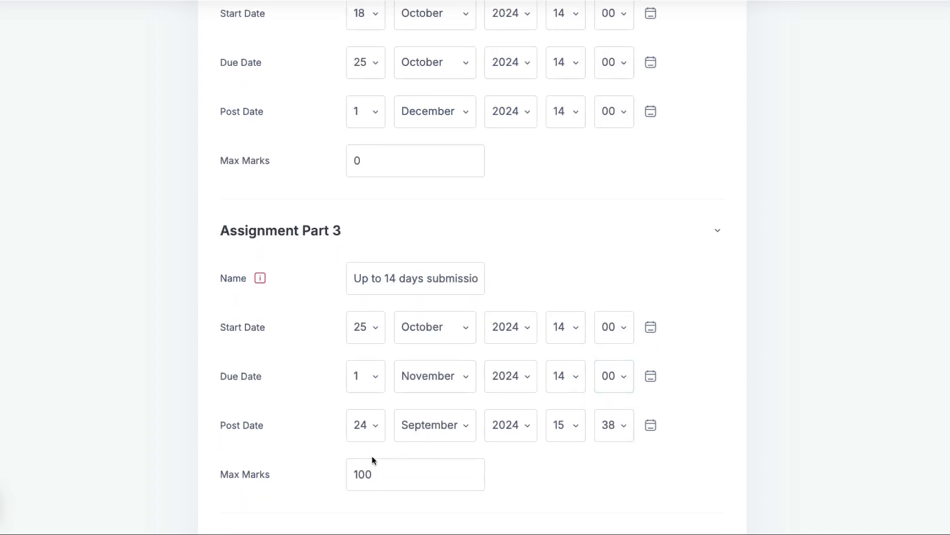
{"action": "left_click", "coordinate": [365, 425]}
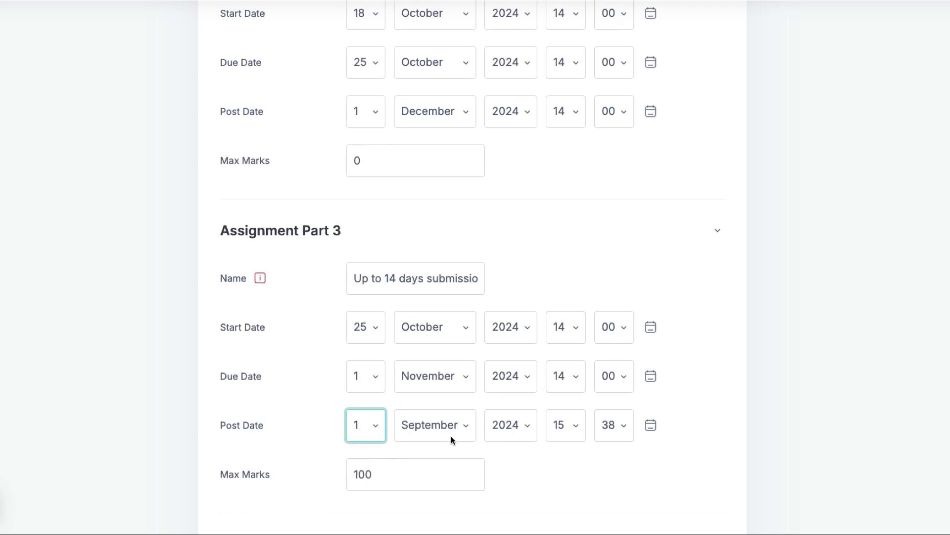
{"action": "left_click", "coordinate": [611, 425]}
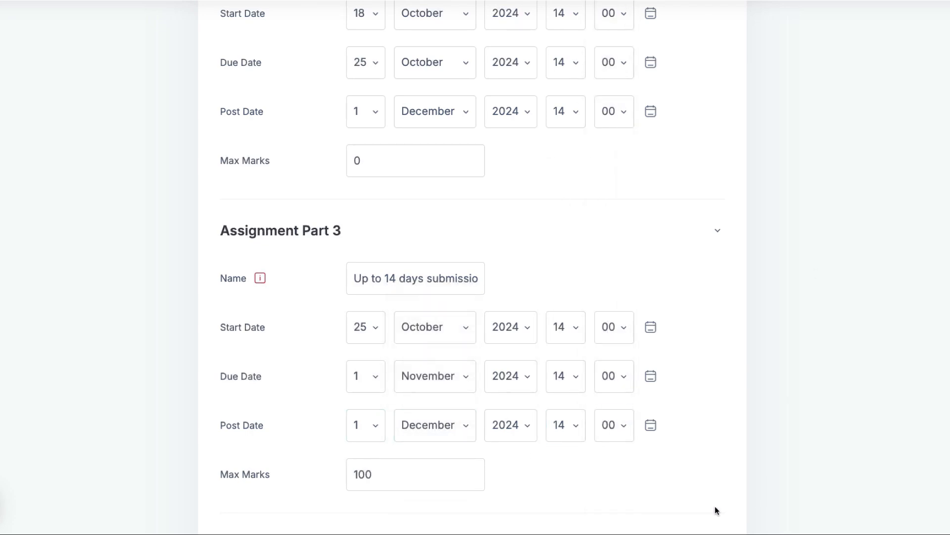
{"action": "mouse_move", "coordinate": [394, 492]}
{"action": "type", "text": "0"}
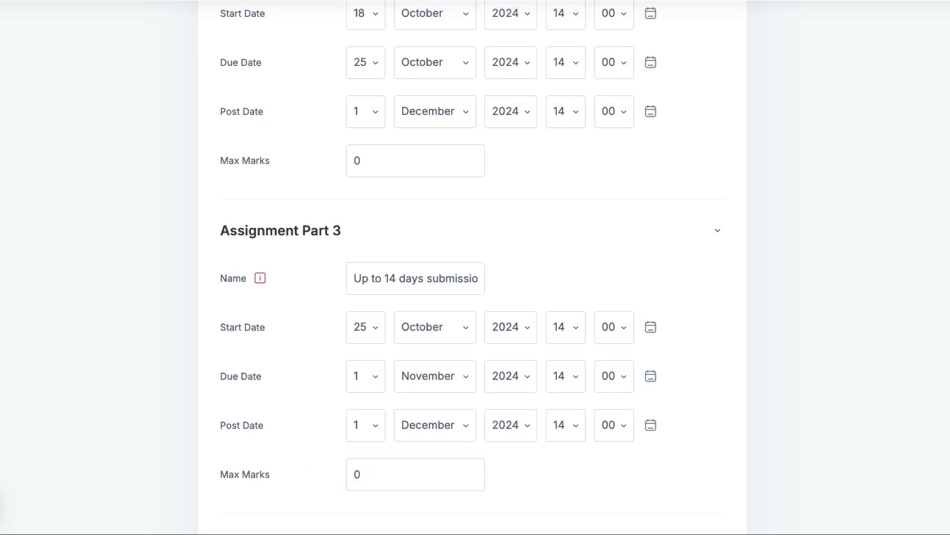
{"action": "scroll", "scroll_direction": "down", "scroll_amount": 3}
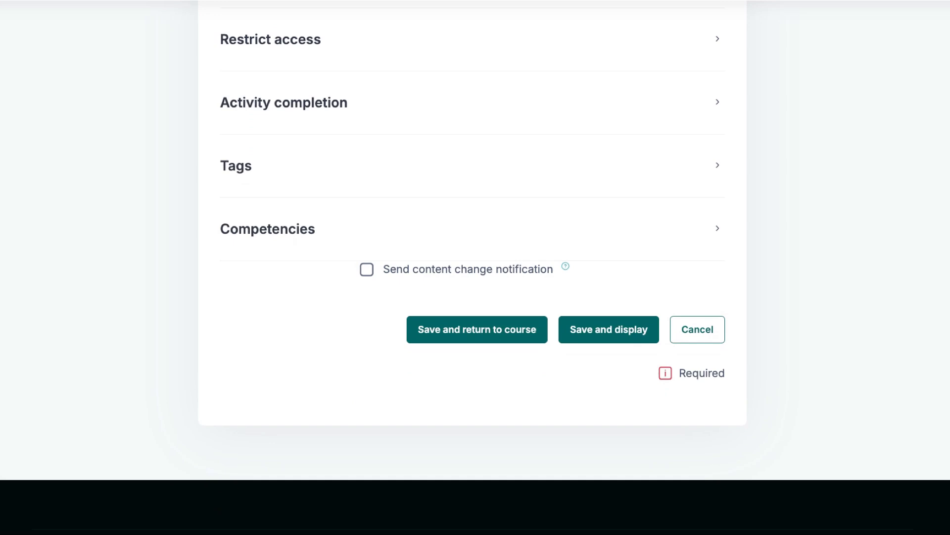